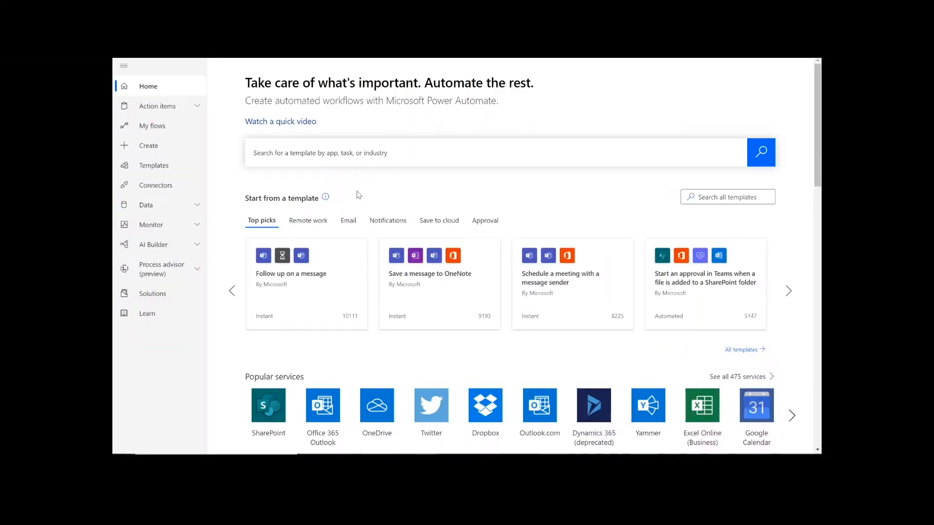
pyautogui.moveTo(427, 197)
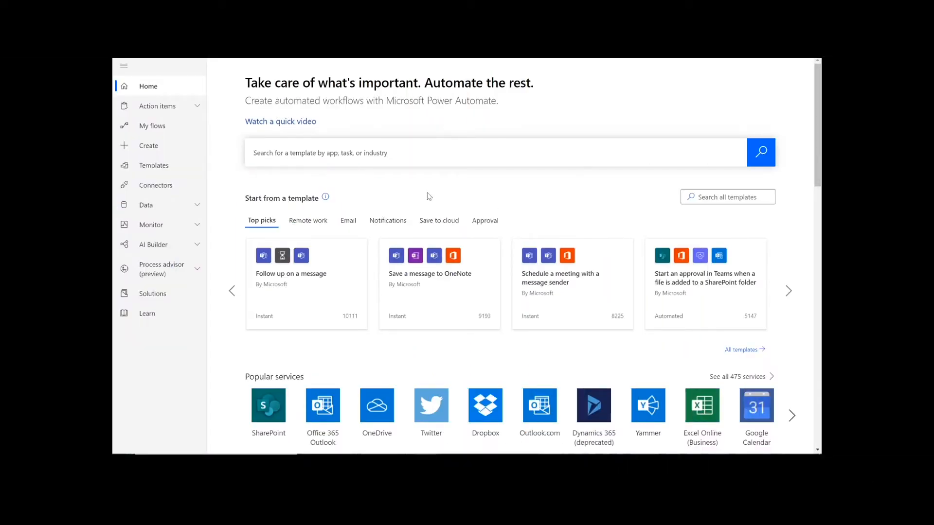
pyautogui.moveTo(385, 193)
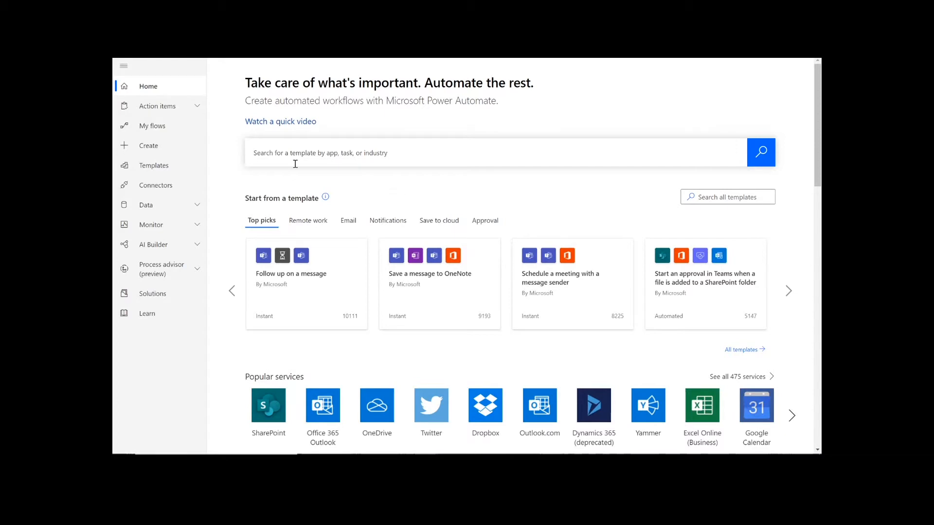
# - Create an instant cloud flow 'PDF to PPTX' with the 'Manually trigger a flow' trigger
pyautogui.click(148, 146)
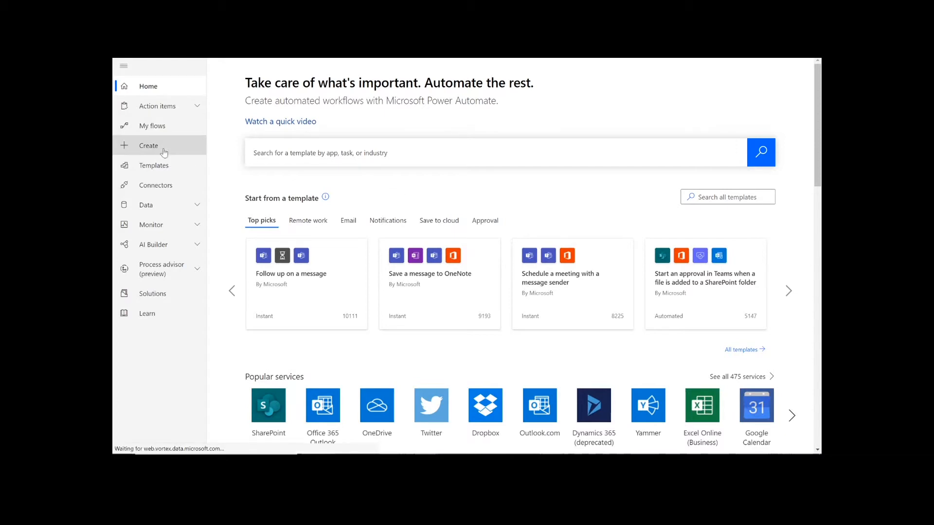
pyautogui.click(148, 145)
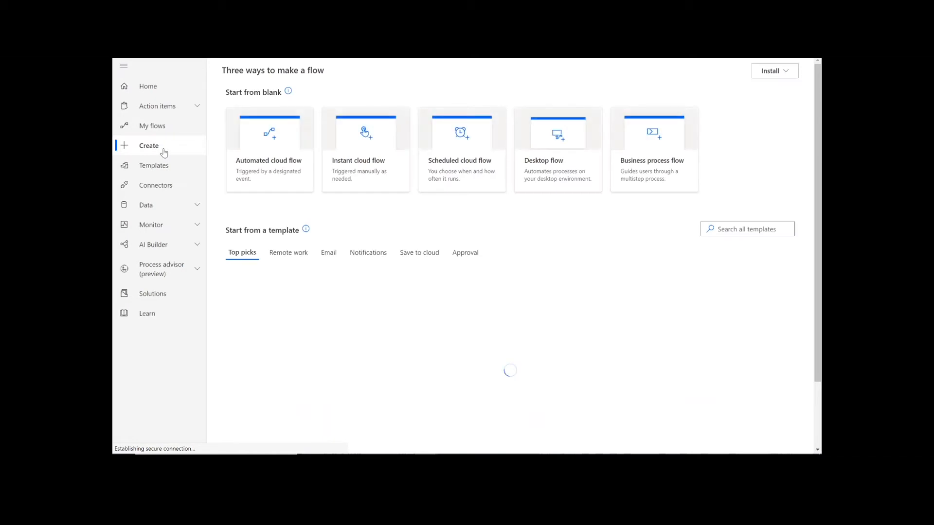
pyautogui.click(365, 149)
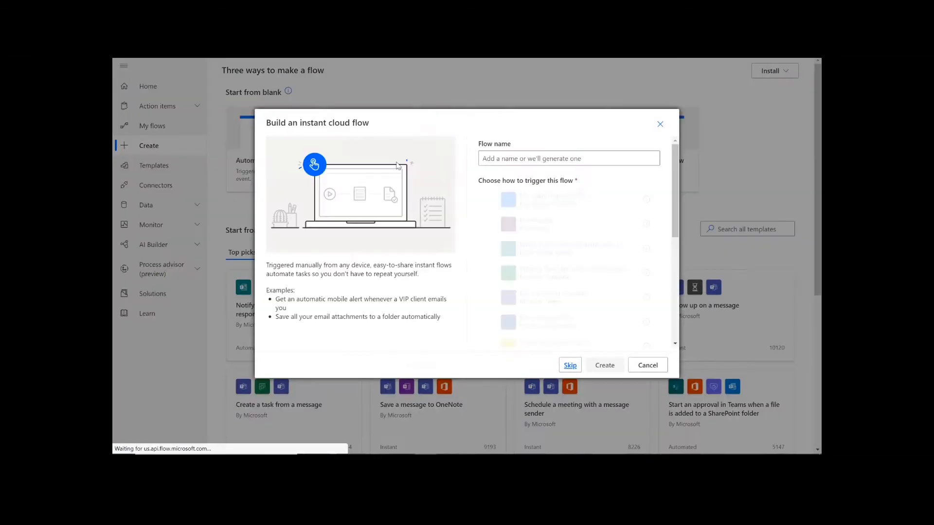
pyautogui.write('PDF to PPTX')
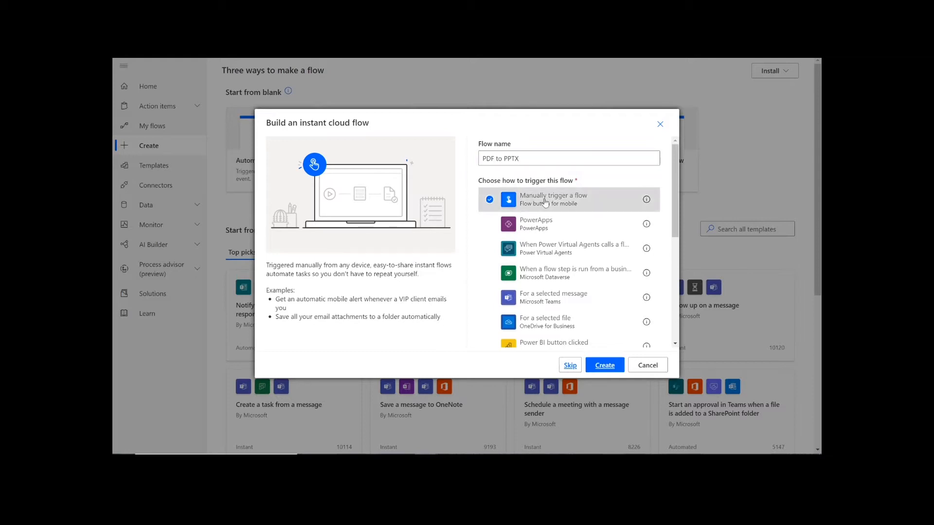
pyautogui.click(603, 364)
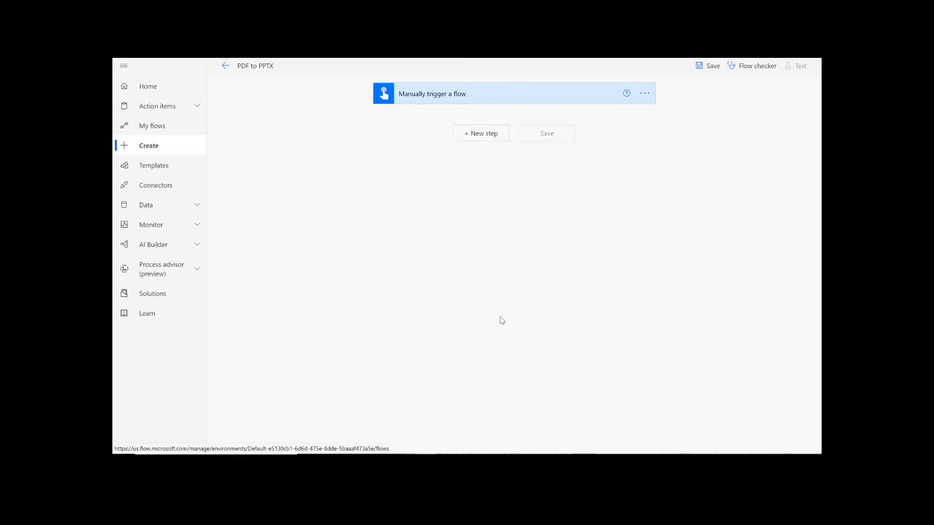
pyautogui.moveTo(481, 133)
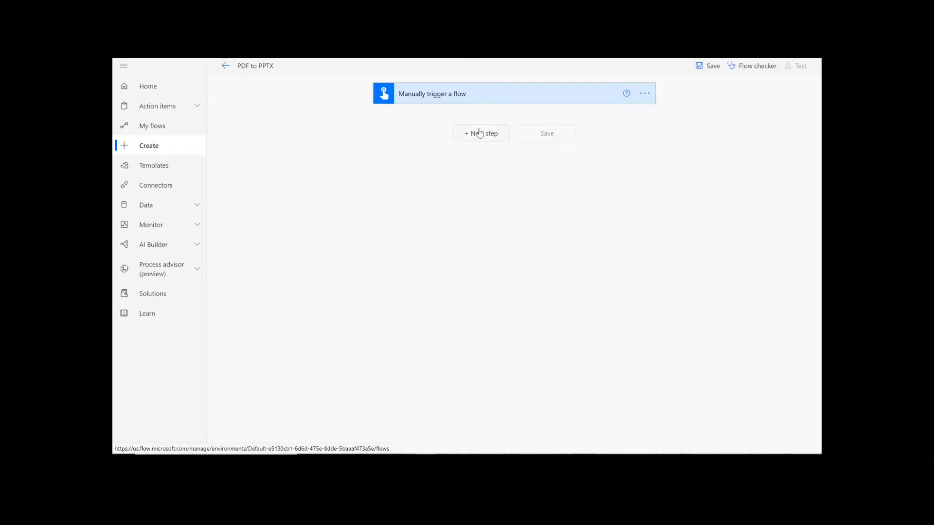
# - Add SharePoint Get file content on the Content Team site for Shared Documents/Test Files/Test.pdf
pyautogui.click(480, 133)
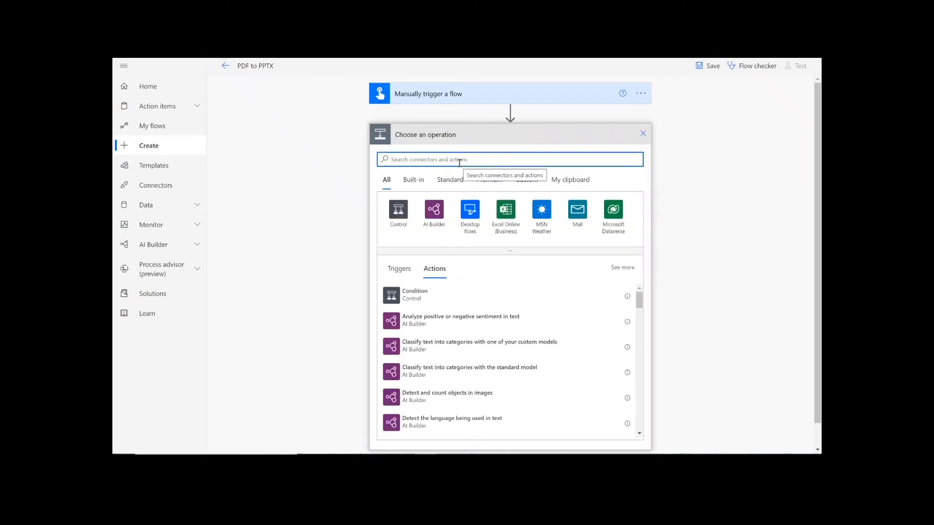
pyautogui.write('Sharepoint')
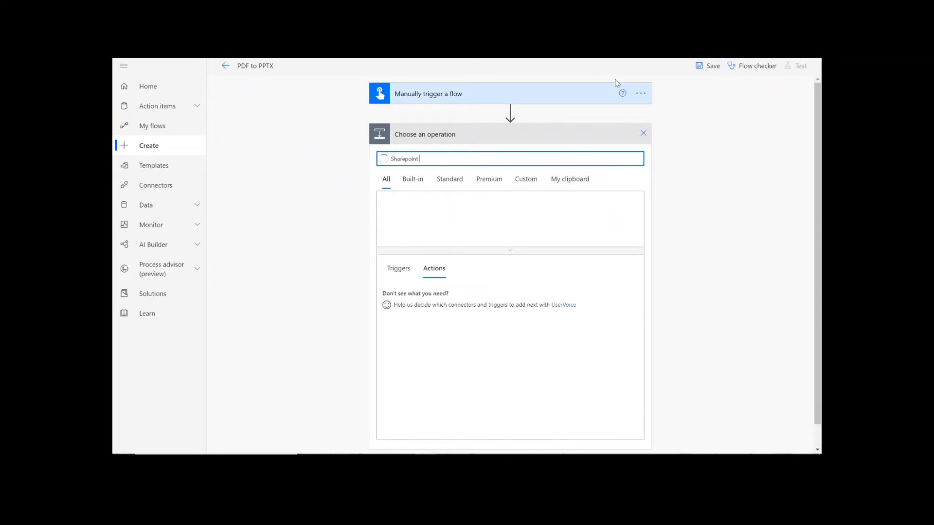
pyautogui.write('get file content')
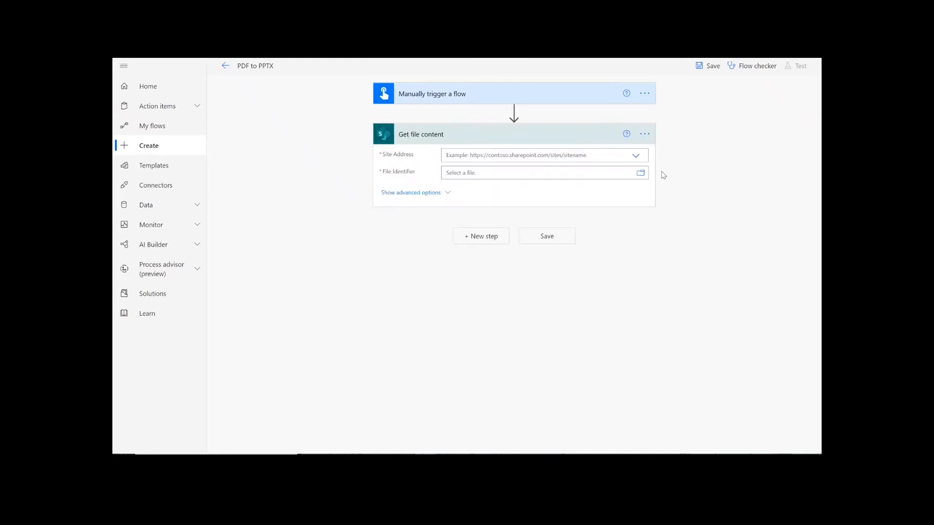
pyautogui.click(634, 154)
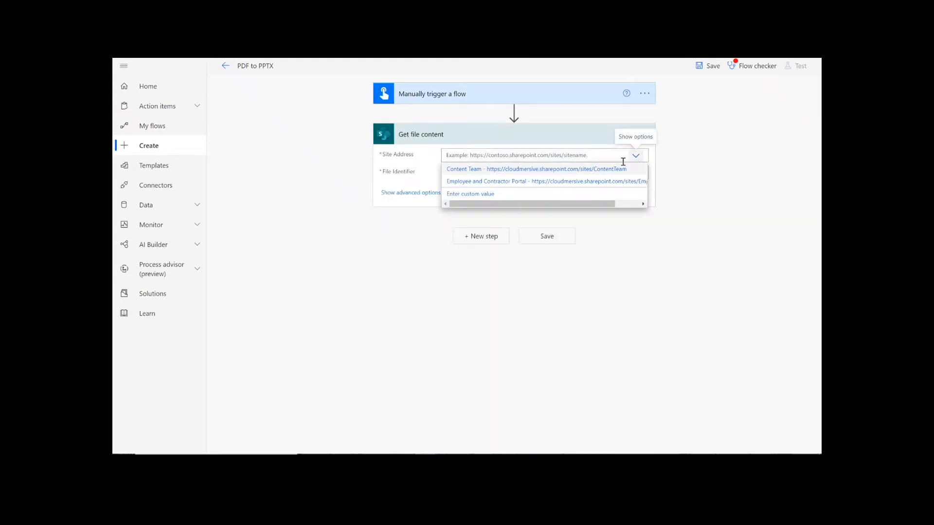
pyautogui.click(534, 169)
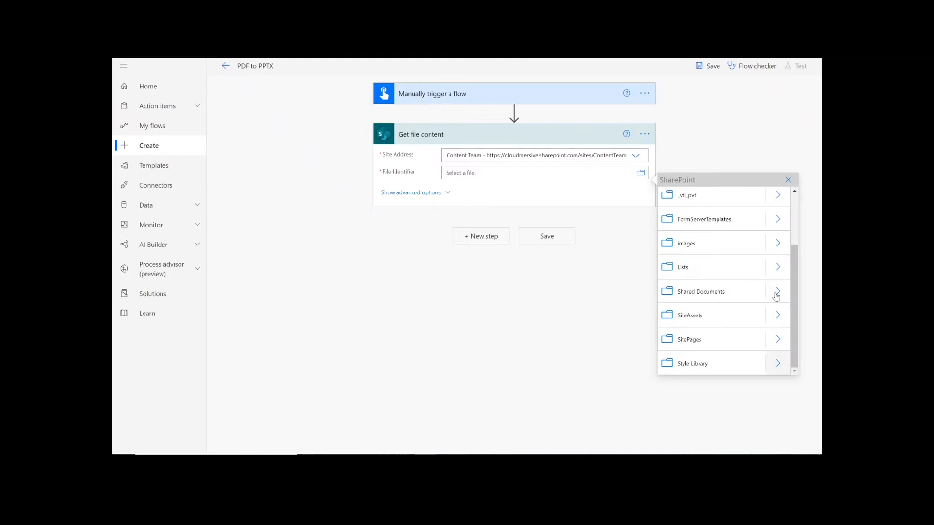
pyautogui.click(777, 292)
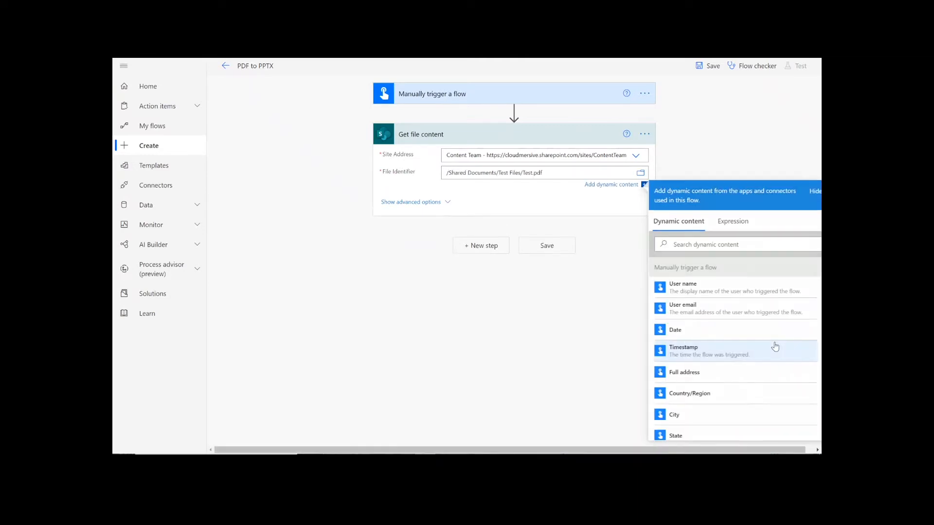
pyautogui.click(500, 273)
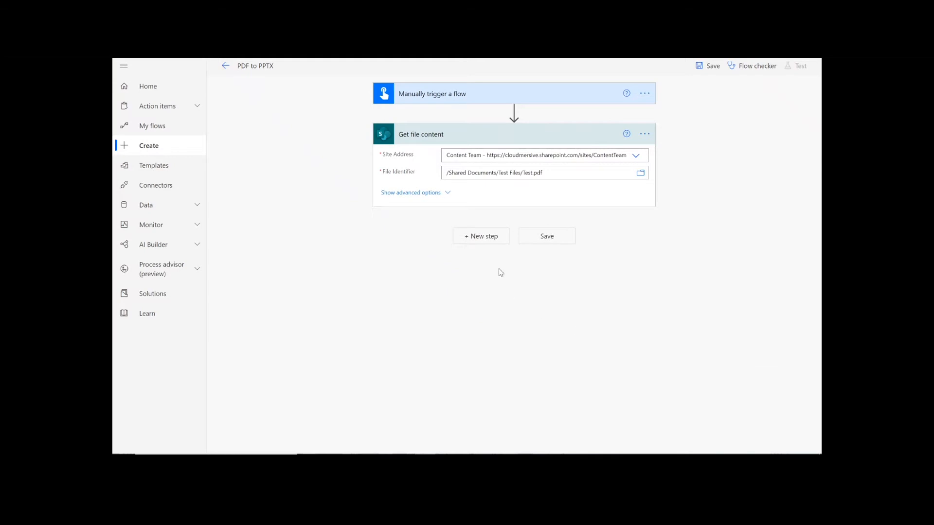
# - Add Cloudmersive 'Convert PDF to PowerPoint PPTX Presentation' using File Content and file name Test.pdf
pyautogui.click(480, 235)
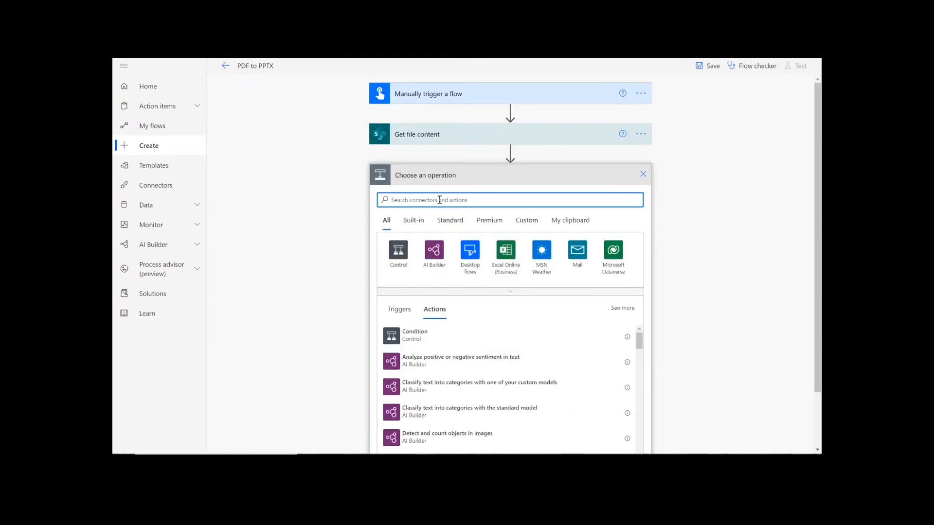
pyautogui.write('cloudmersive')
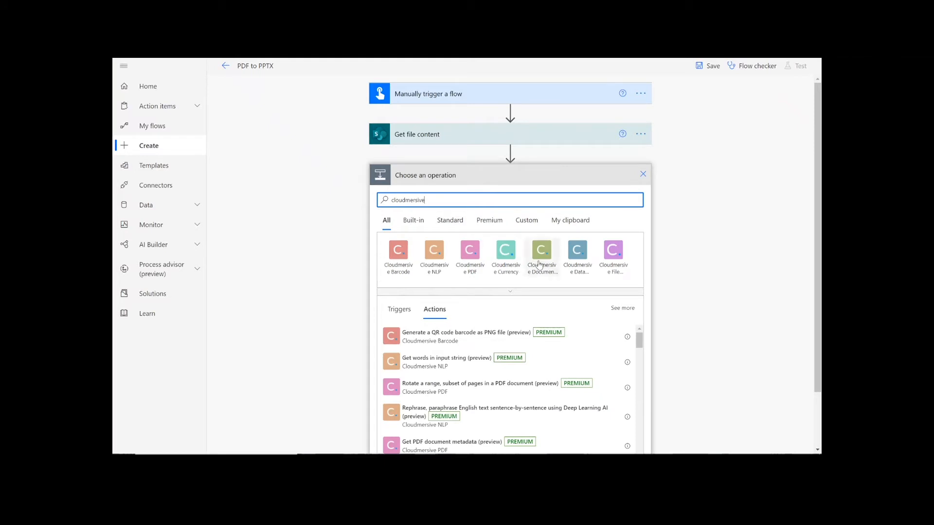
pyautogui.click(541, 253)
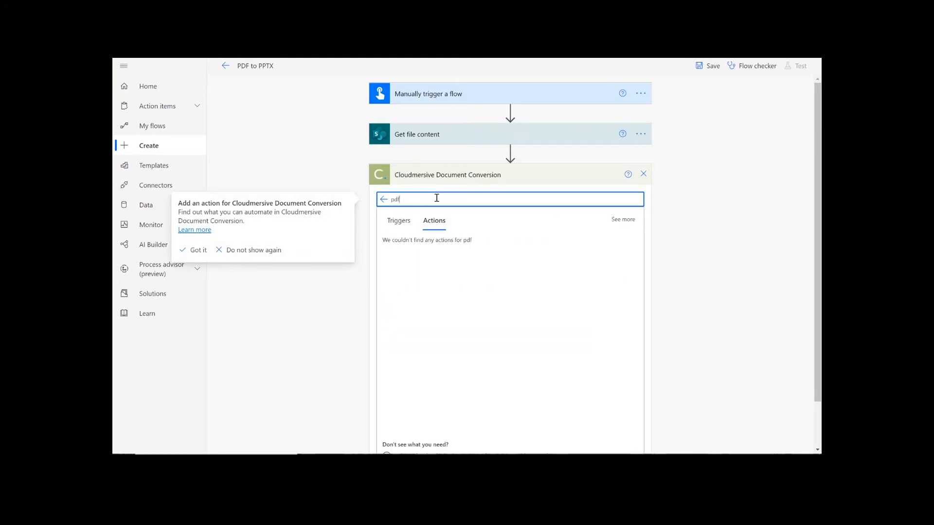
pyautogui.write('to pptx')
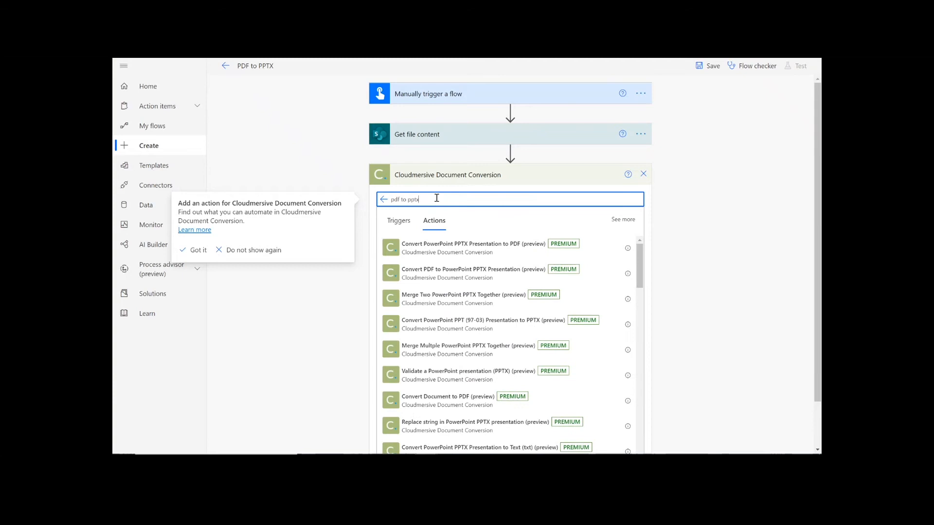
pyautogui.click(197, 250)
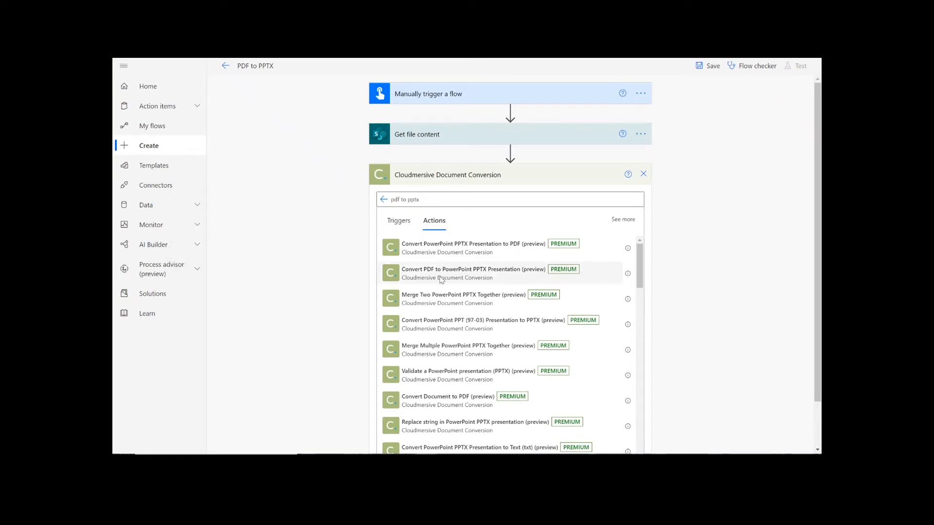
pyautogui.click(472, 269)
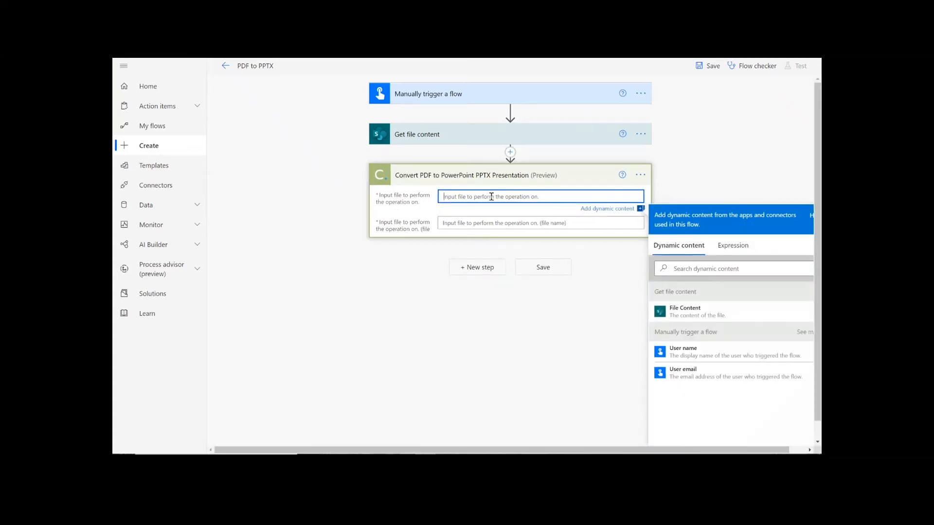
pyautogui.click(685, 310)
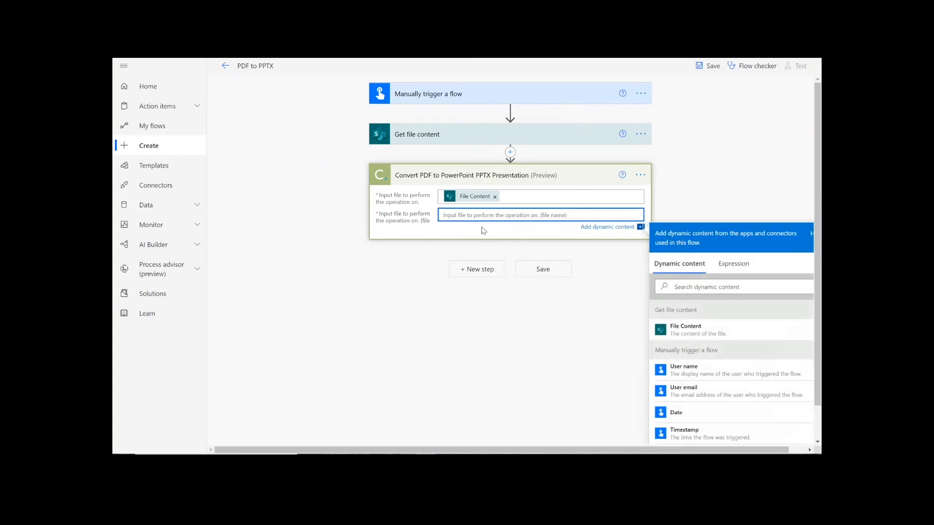
pyautogui.write('Test.pdf')
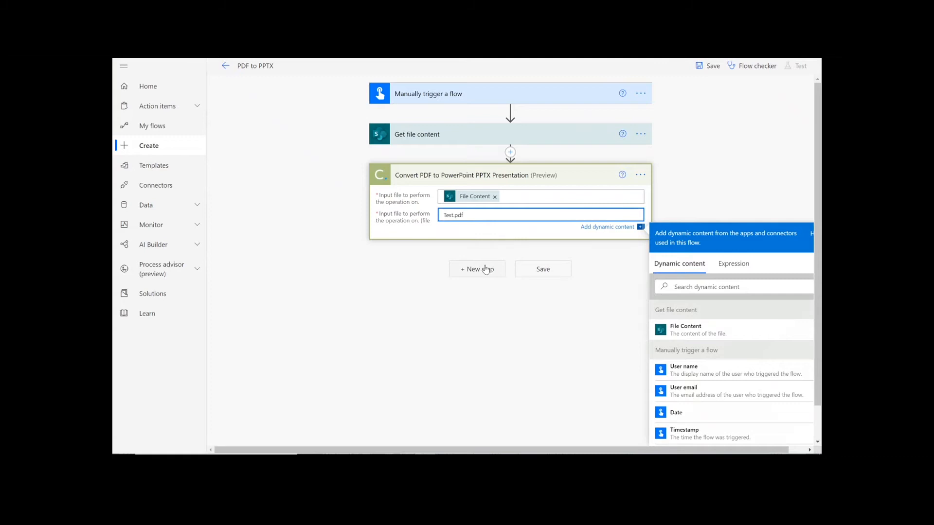
# - Add SharePoint Create file 'output.pptx' in /Shared Documents/Test Files with OutputContent as content
pyautogui.click(473, 269)
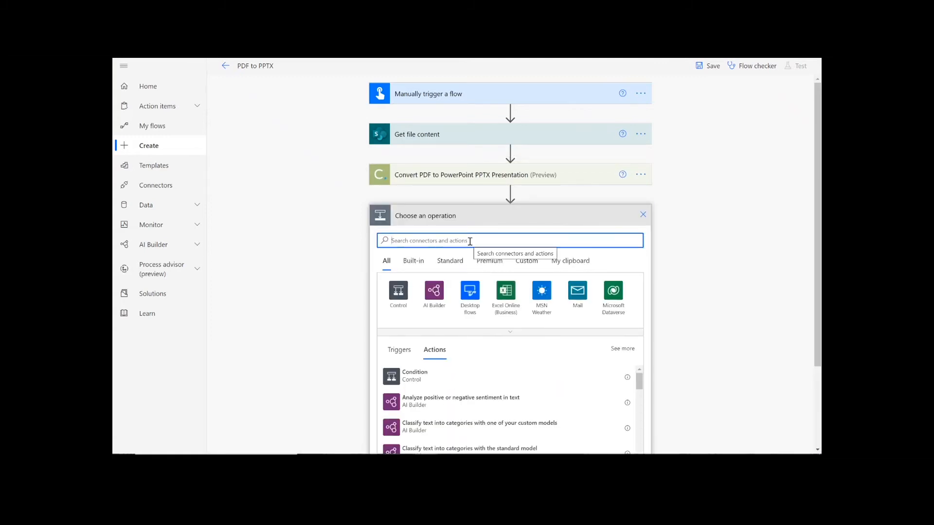
pyautogui.write('create file')
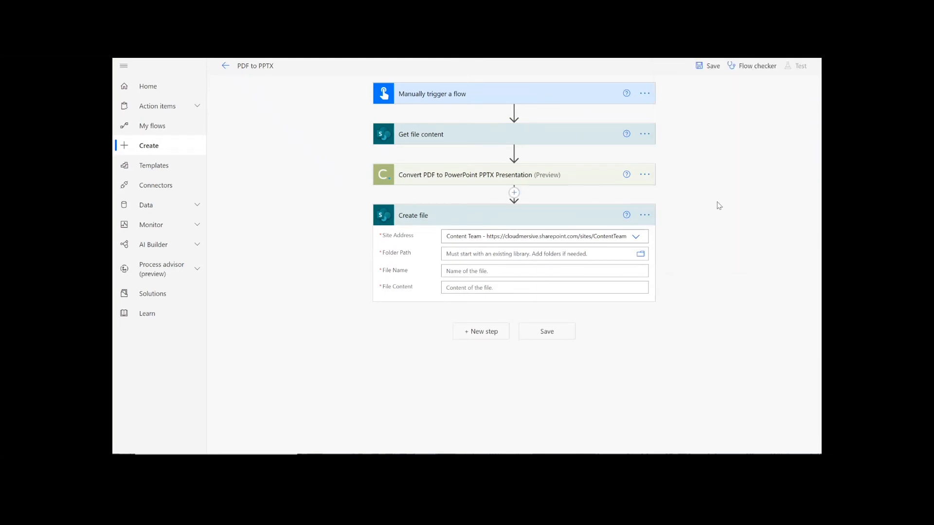
pyautogui.click(539, 271)
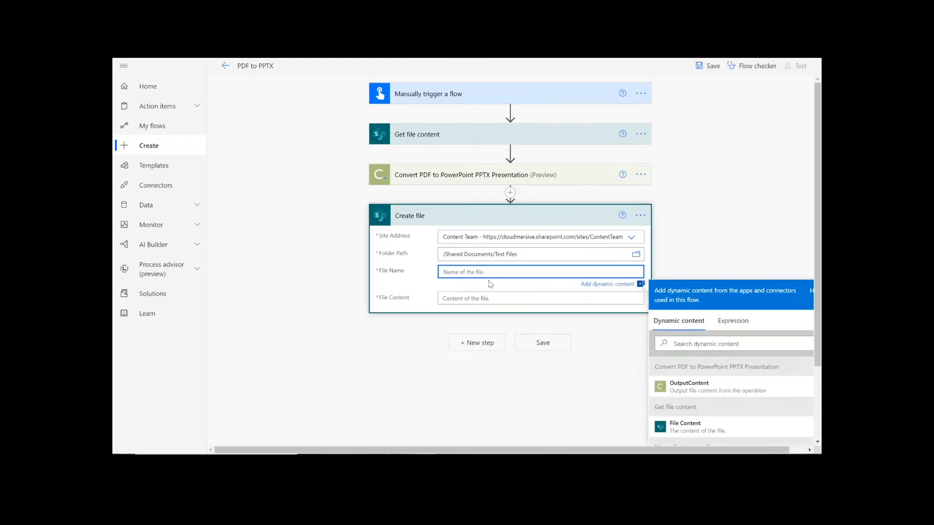
pyautogui.write('output.p')
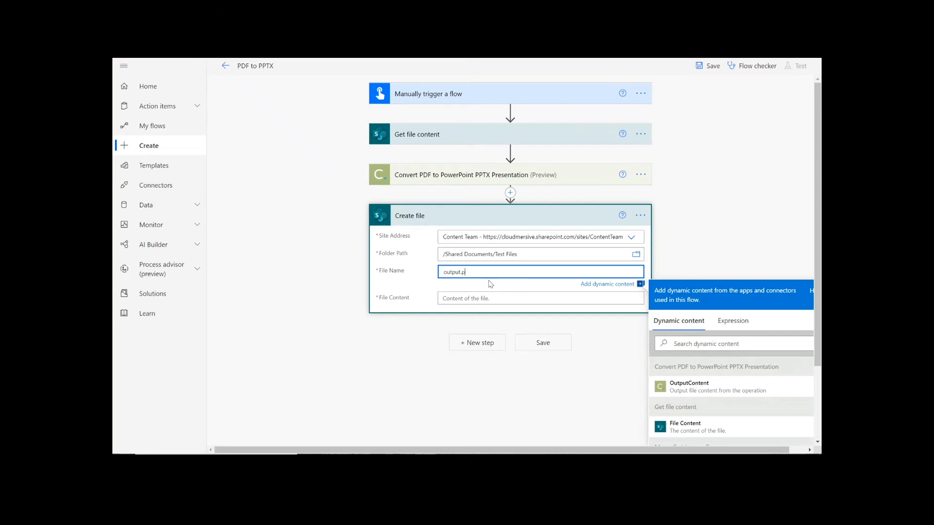
pyautogui.write('ptx')
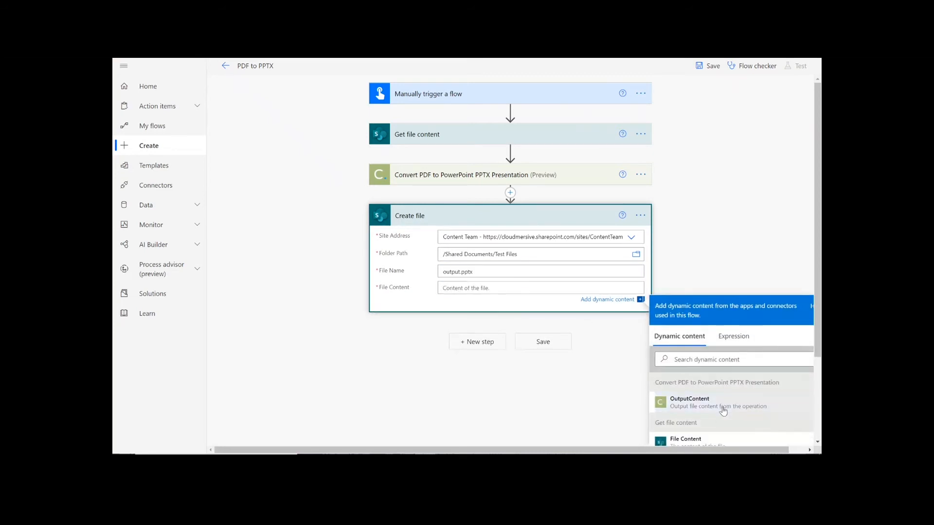
pyautogui.click(689, 402)
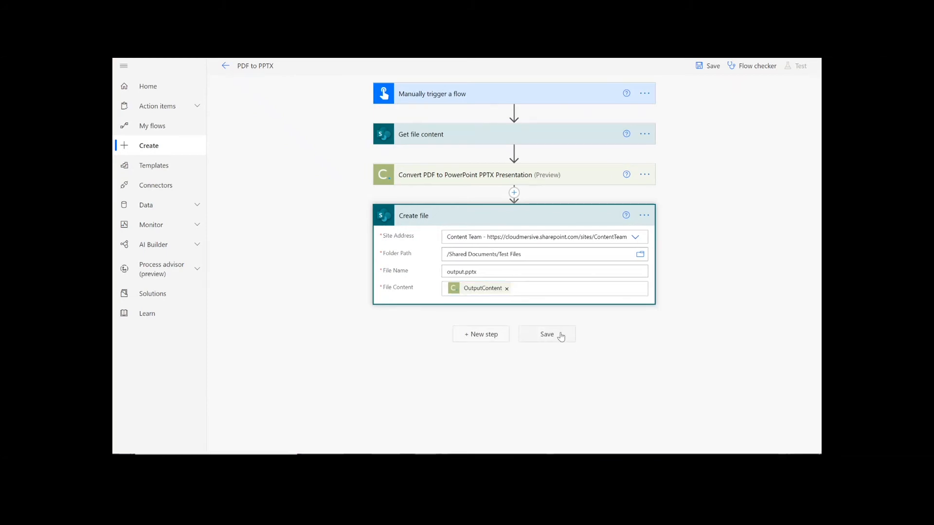
# - Save the flow and wait for the 'Your flow is ready to go' confirmation
pyautogui.click(546, 334)
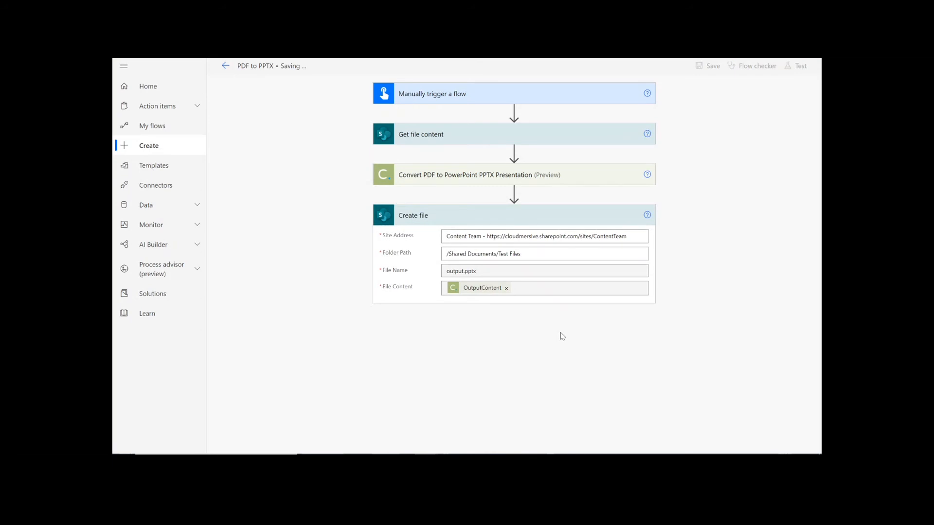
pyautogui.click(712, 66)
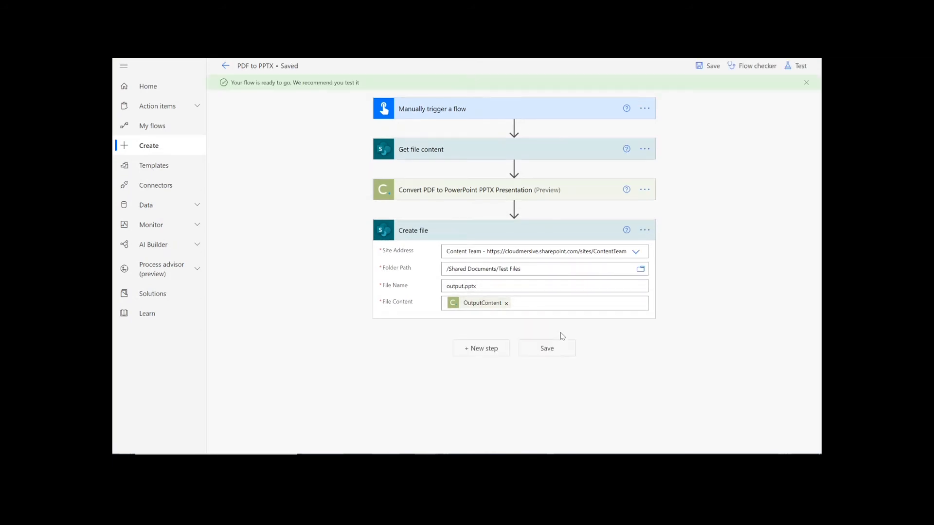
pyautogui.moveTo(800, 65)
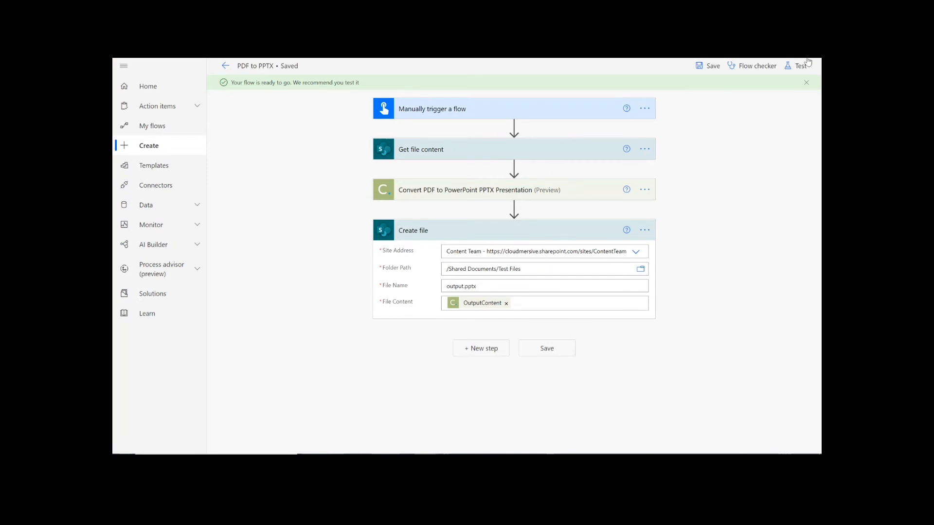
# - Run a manual test of the flow, then open the generated output presentation in PowerPoint
pyautogui.click(800, 66)
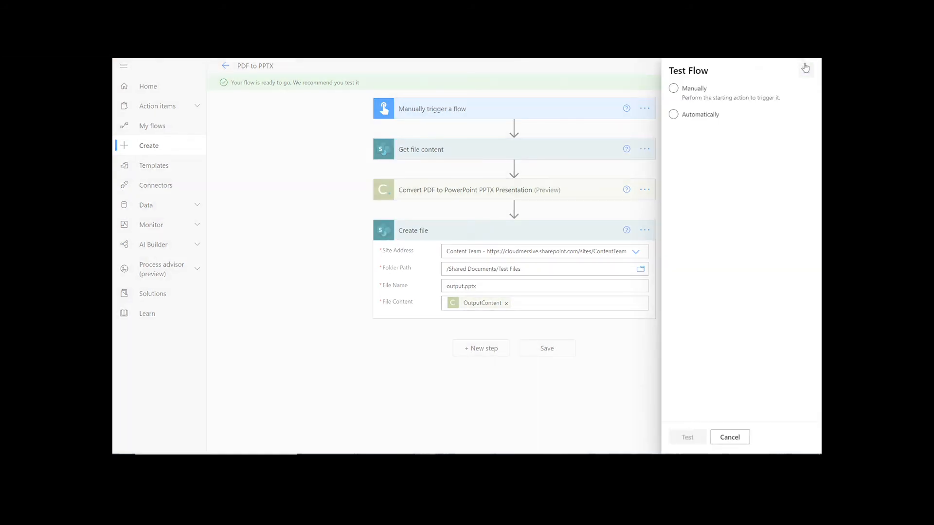
pyautogui.click(673, 88)
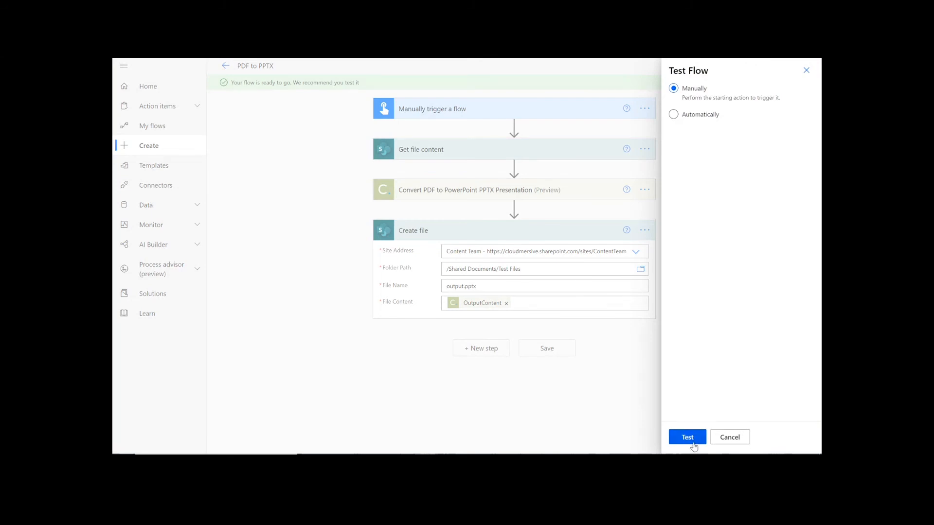
pyautogui.click(686, 436)
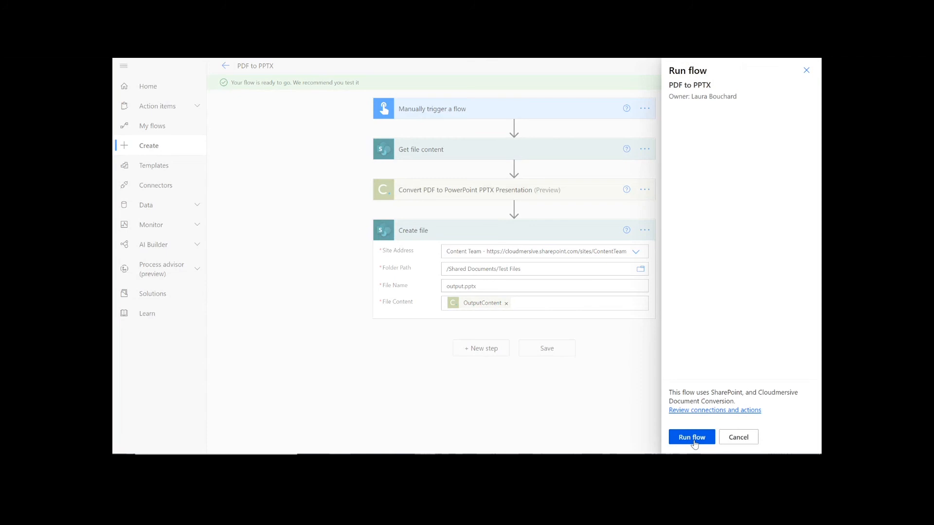
pyautogui.click(690, 437)
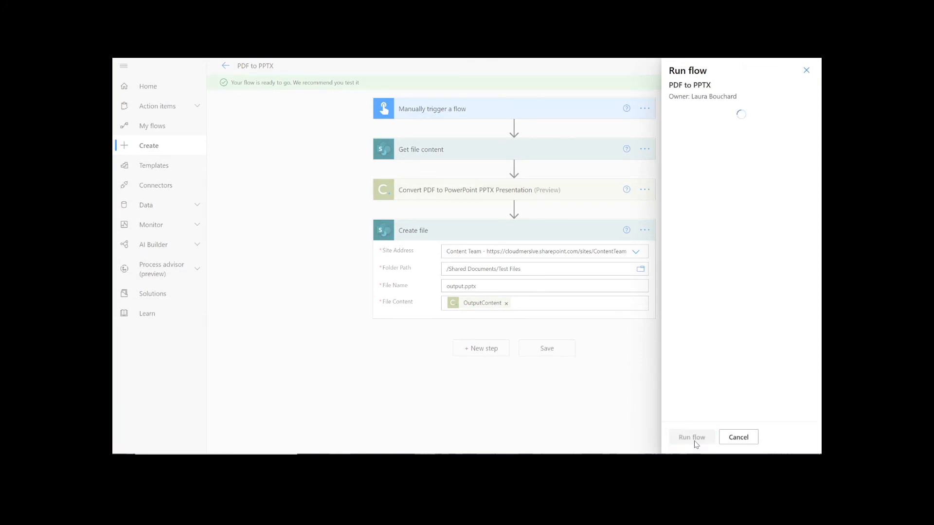
pyautogui.click(690, 437)
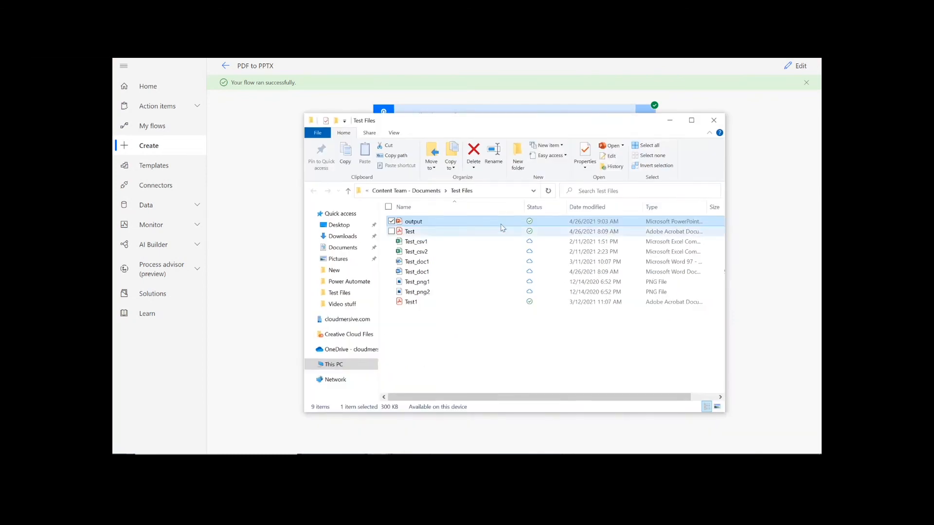
pyautogui.doubleClick(414, 220)
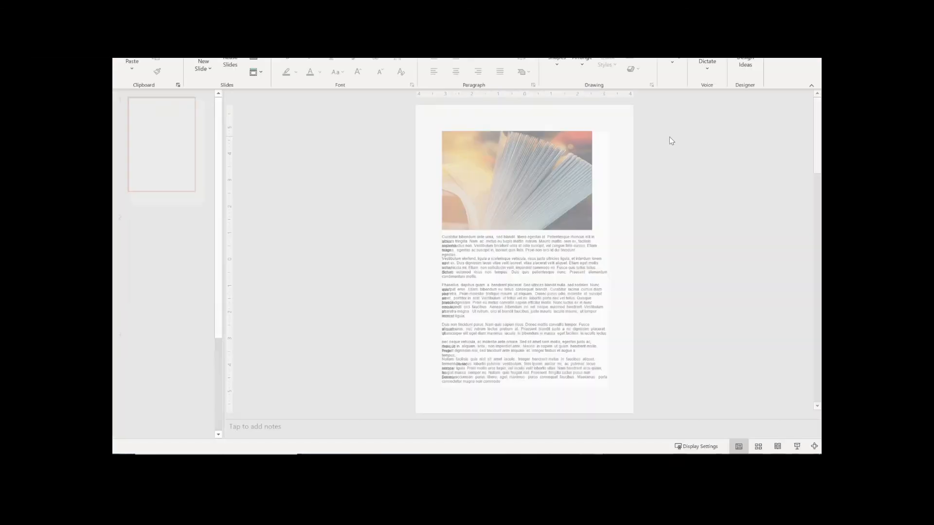